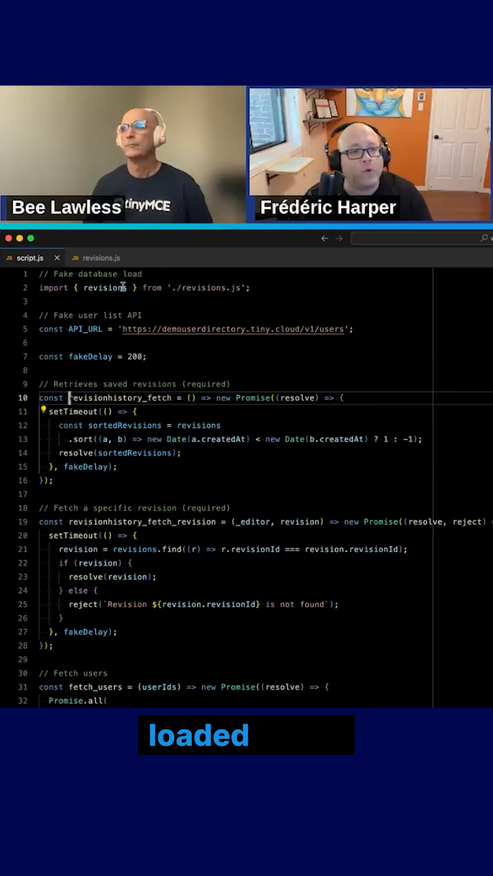
{"action": "mouse_move", "coordinate": [105, 287]}
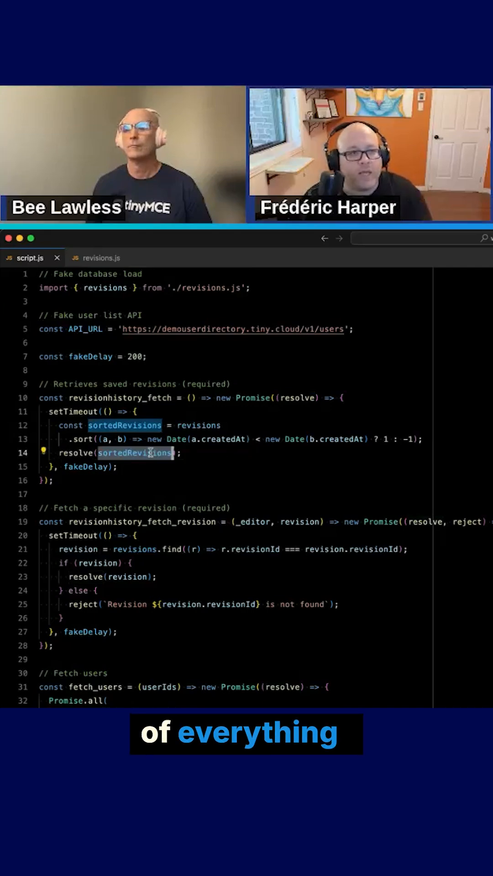
{"action": "mouse_move", "coordinate": [184, 522]}
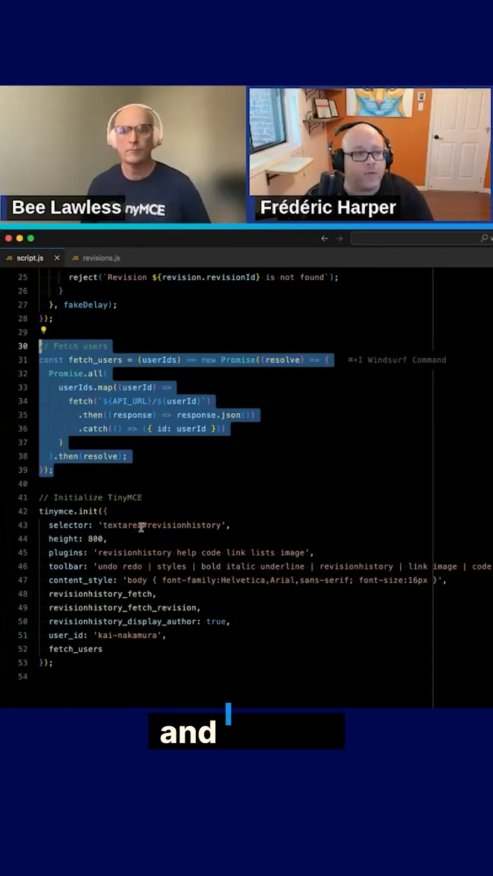
{"action": "scroll", "scroll_direction": "up", "scroll_amount": 3}
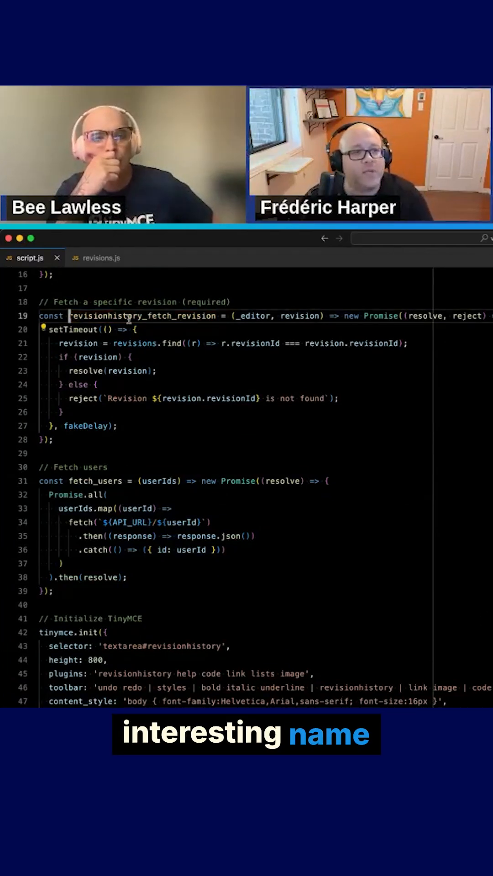
{"action": "double_click", "coordinate": [141, 316]}
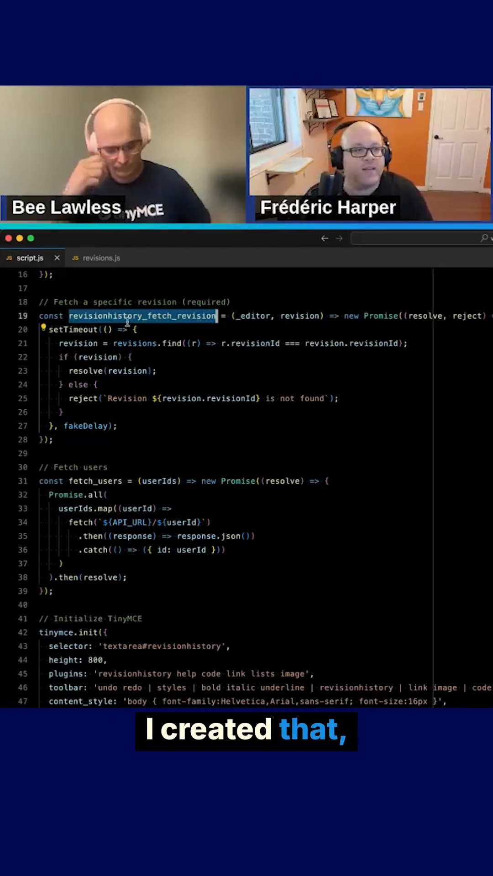